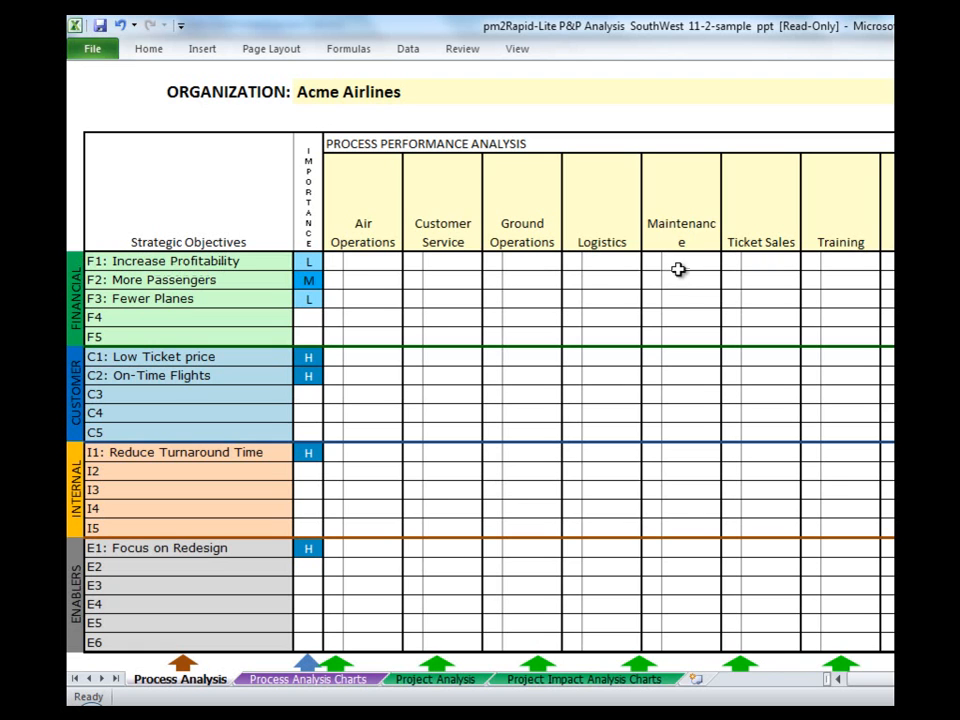
{"action": "mouse_move", "coordinate": [388, 191]}
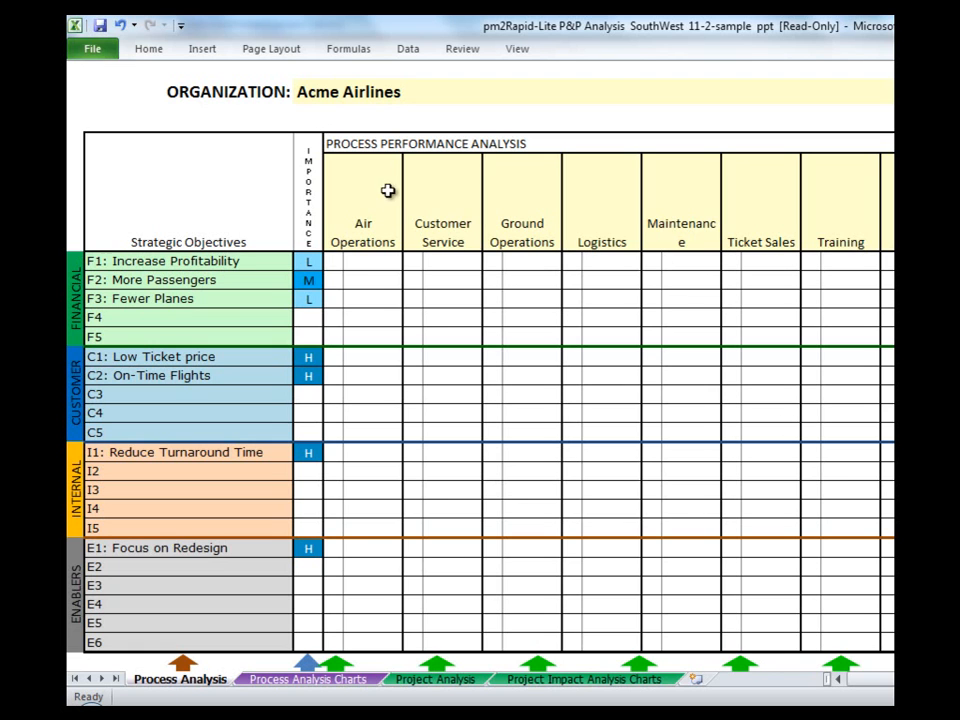
{"action": "mouse_move", "coordinate": [374, 223]}
{"action": "type", "text": "ash"}
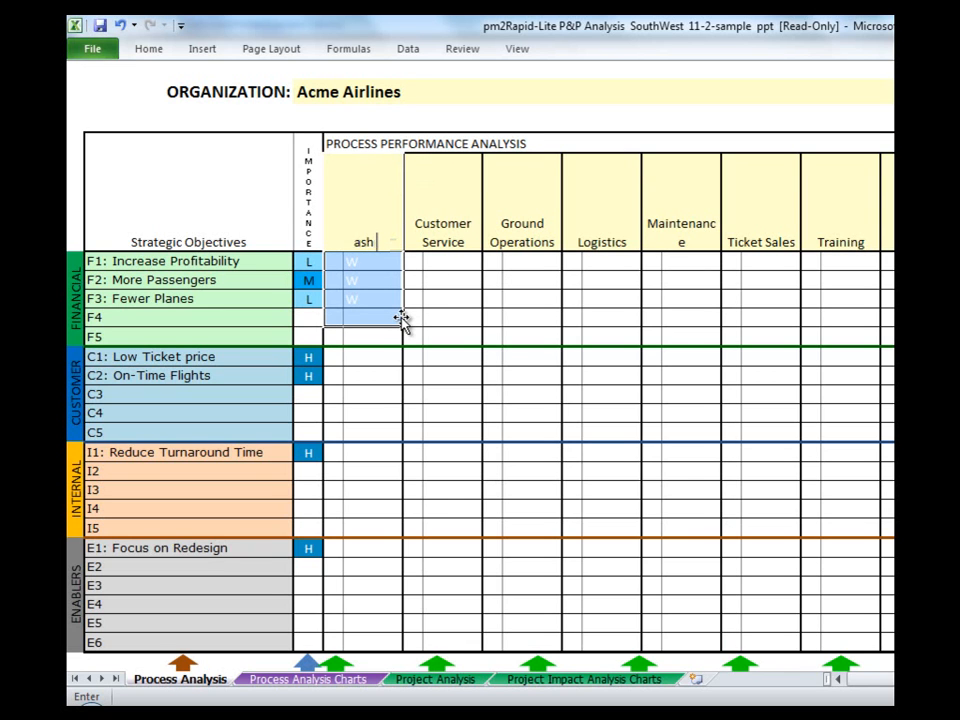
Step: Replace the Air Operations header with a 'wash the baby with soap' process name
{"action": "type", "text": "the baby with soap"}
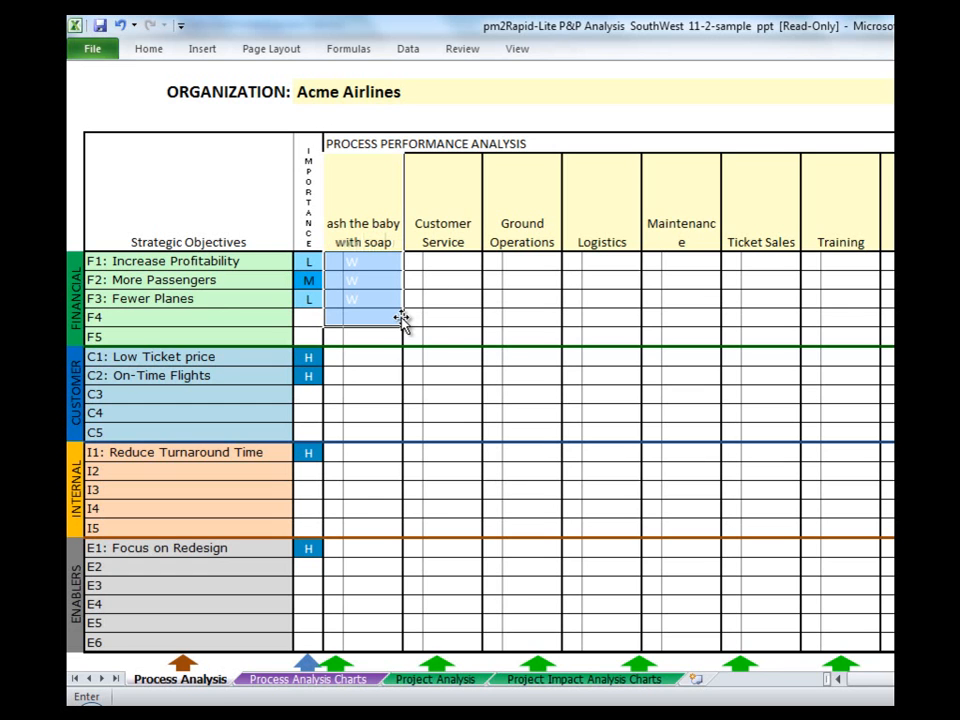
{"action": "left_click", "coordinate": [442, 356]}
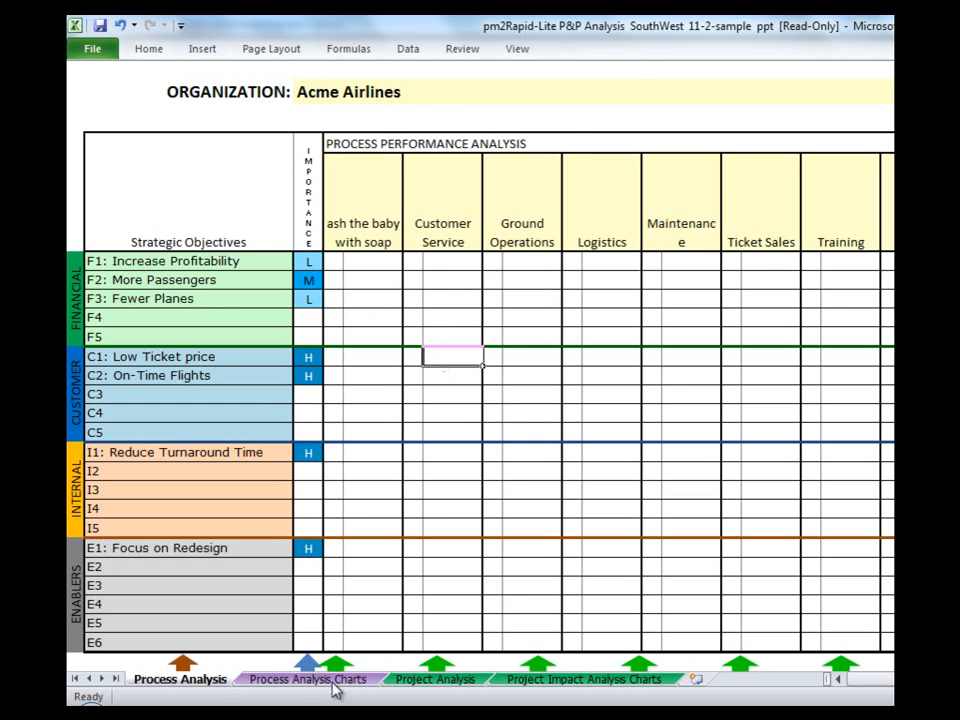
Step: View the Process Analysis Charts sheet with its empty performance and gap charts
{"action": "left_click", "coordinate": [307, 679]}
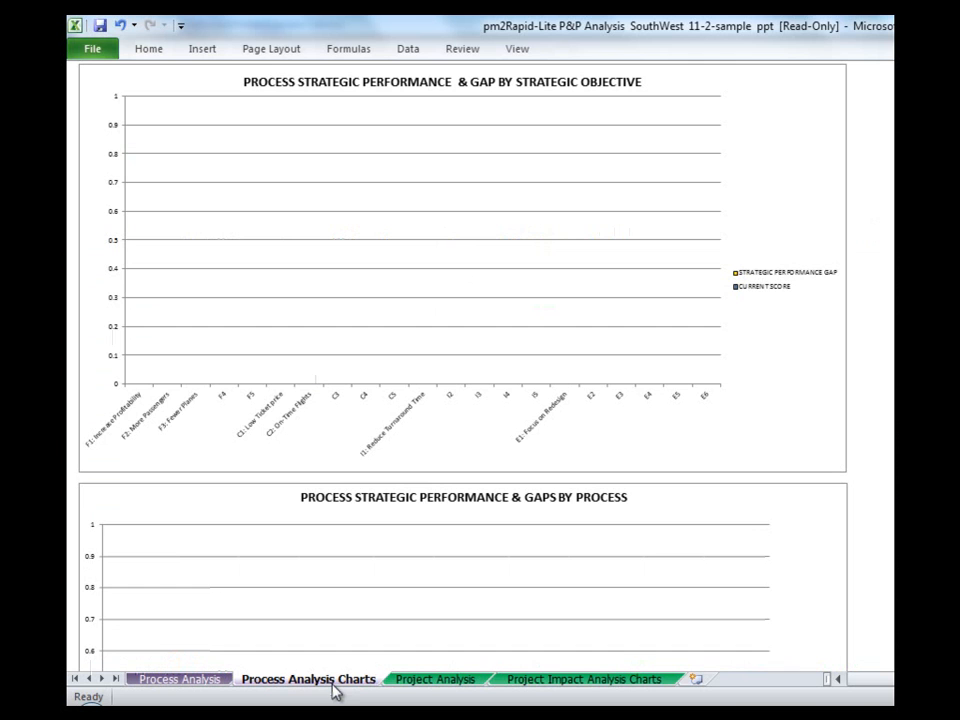
{"action": "mouse_move", "coordinate": [107, 458]}
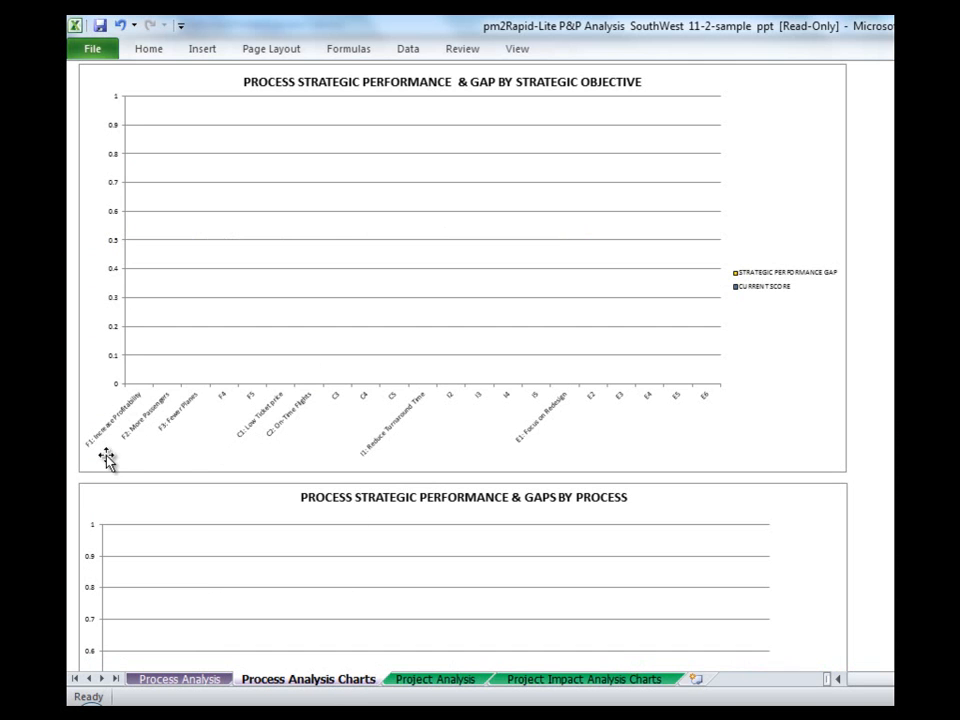
{"action": "mouse_move", "coordinate": [169, 438]}
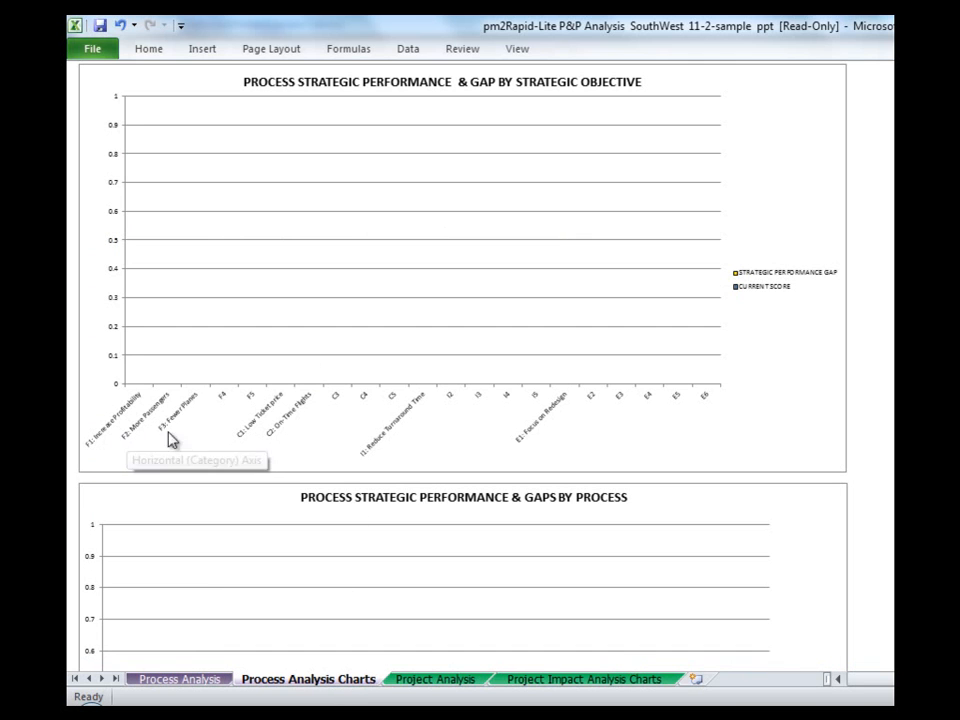
{"action": "mouse_move", "coordinate": [118, 452]}
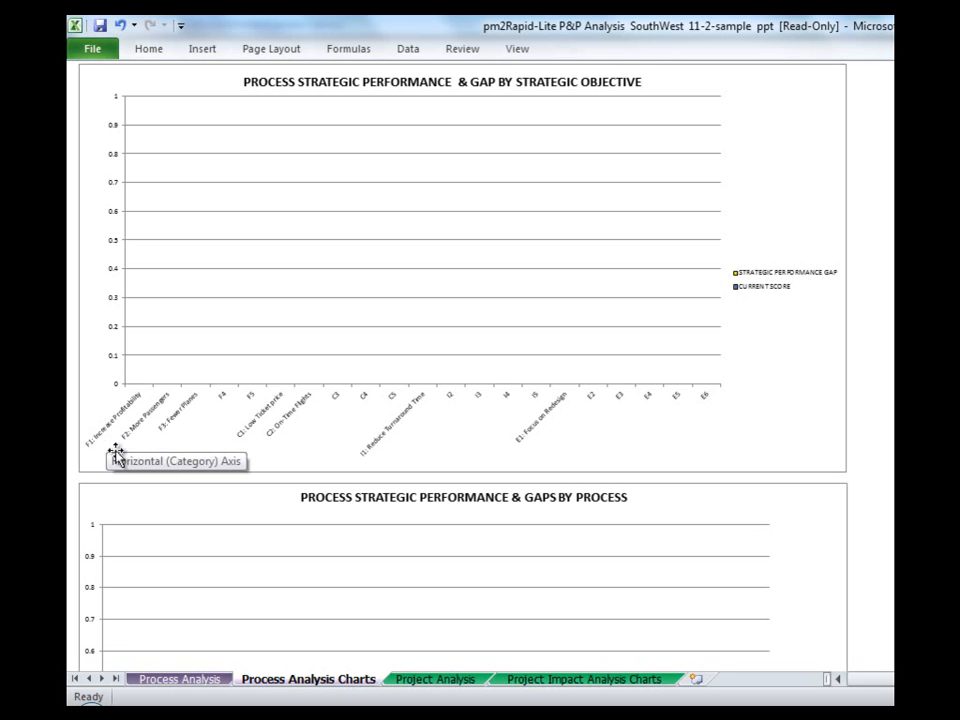
{"action": "mouse_move", "coordinate": [115, 440]}
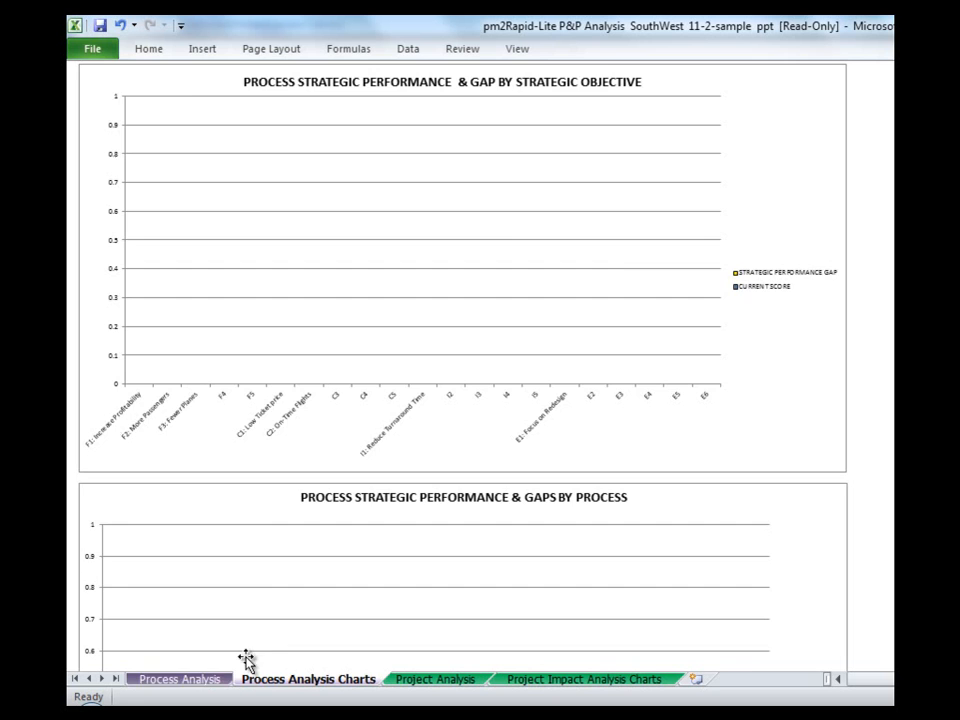
{"action": "left_click", "coordinate": [179, 679]}
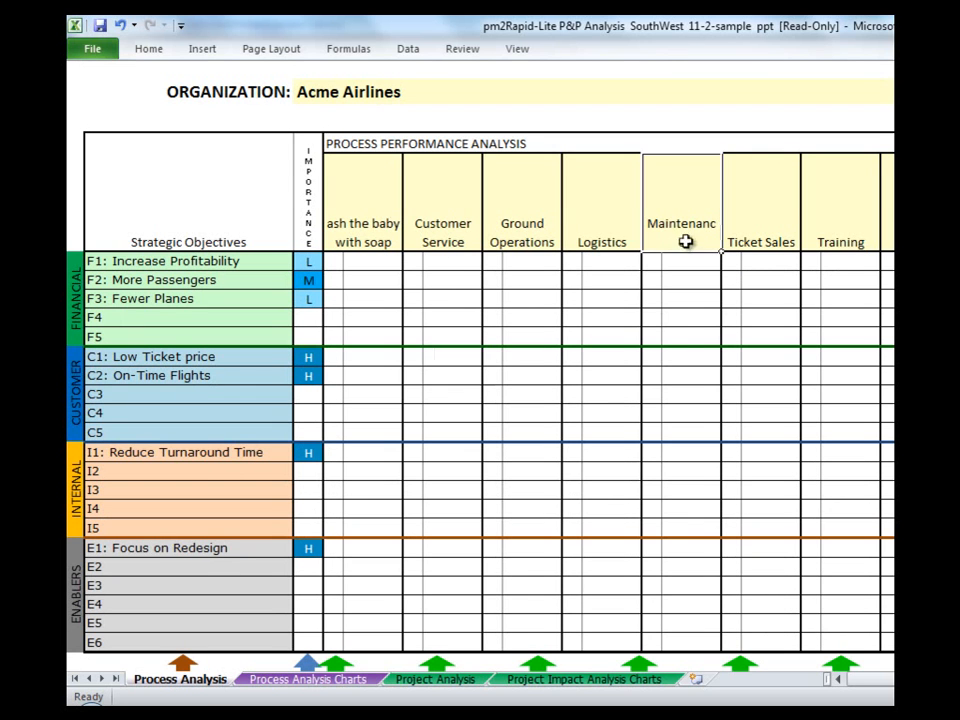
{"action": "mouse_move", "coordinate": [690, 248]}
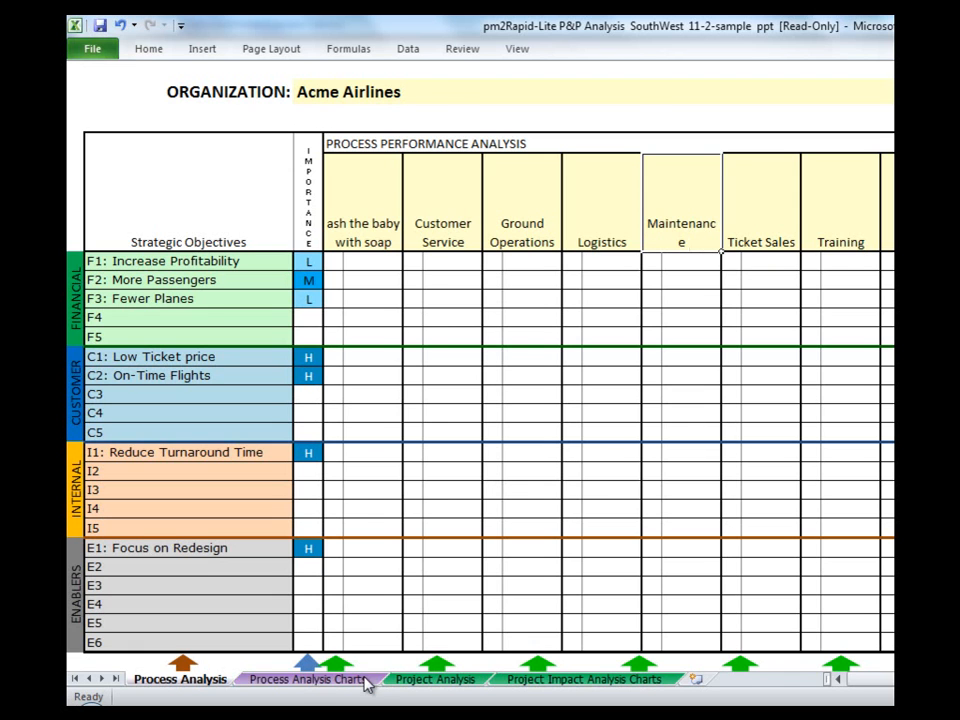
{"action": "left_click", "coordinate": [307, 679]}
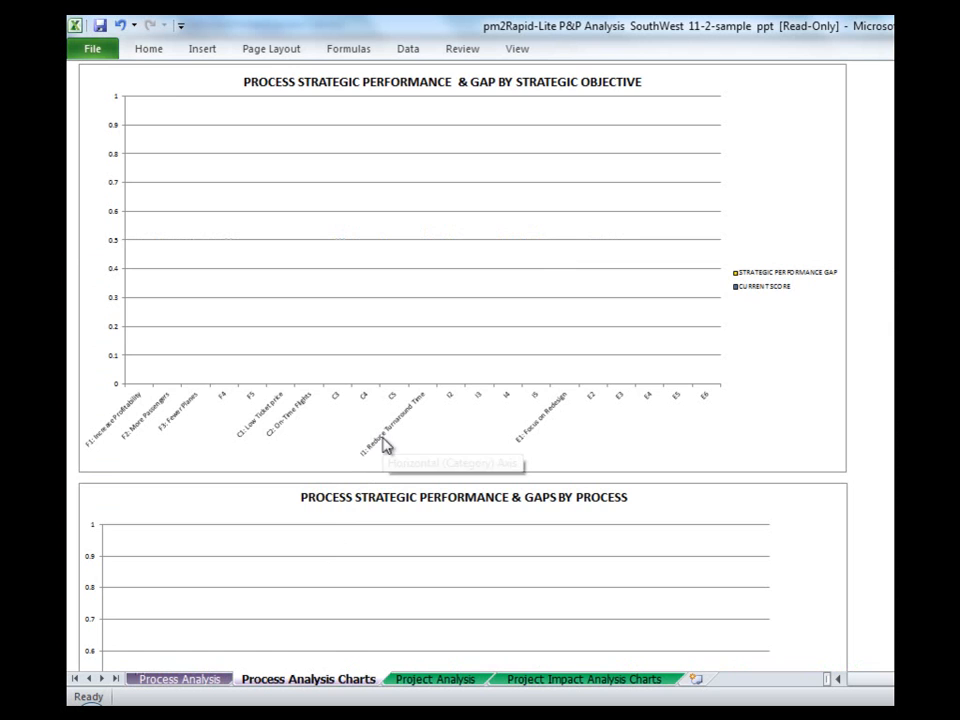
Step: Return to the Process Analysis sheet and commit the 'Wash the Baby' column header
{"action": "left_click", "coordinate": [180, 679]}
{"action": "type", "text": "Wash the Baby"}
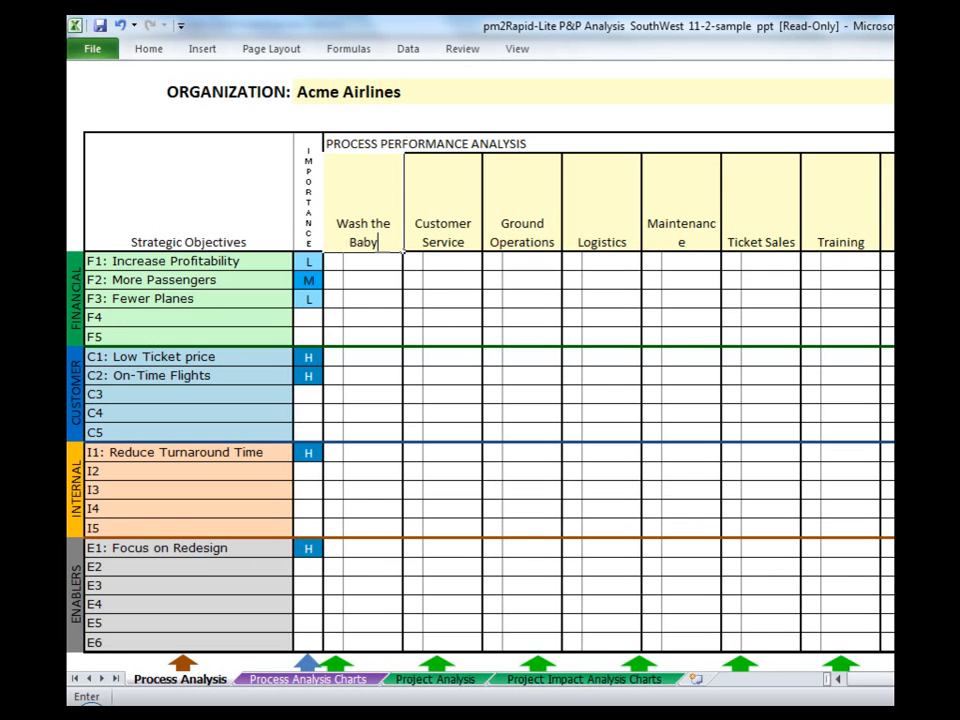
{"action": "left_click", "coordinate": [363, 261]}
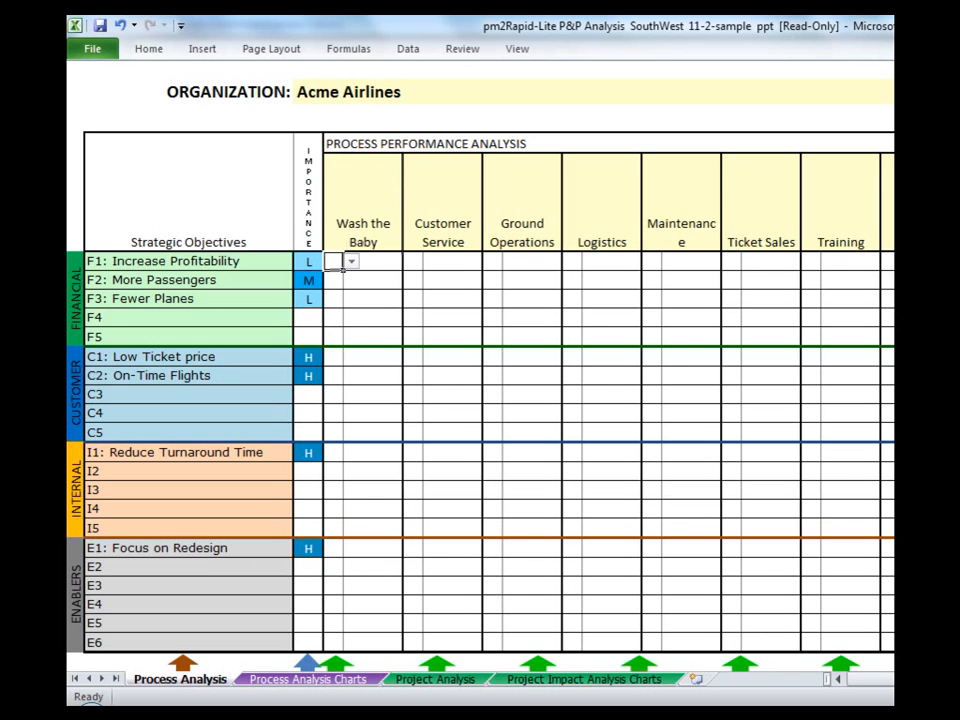